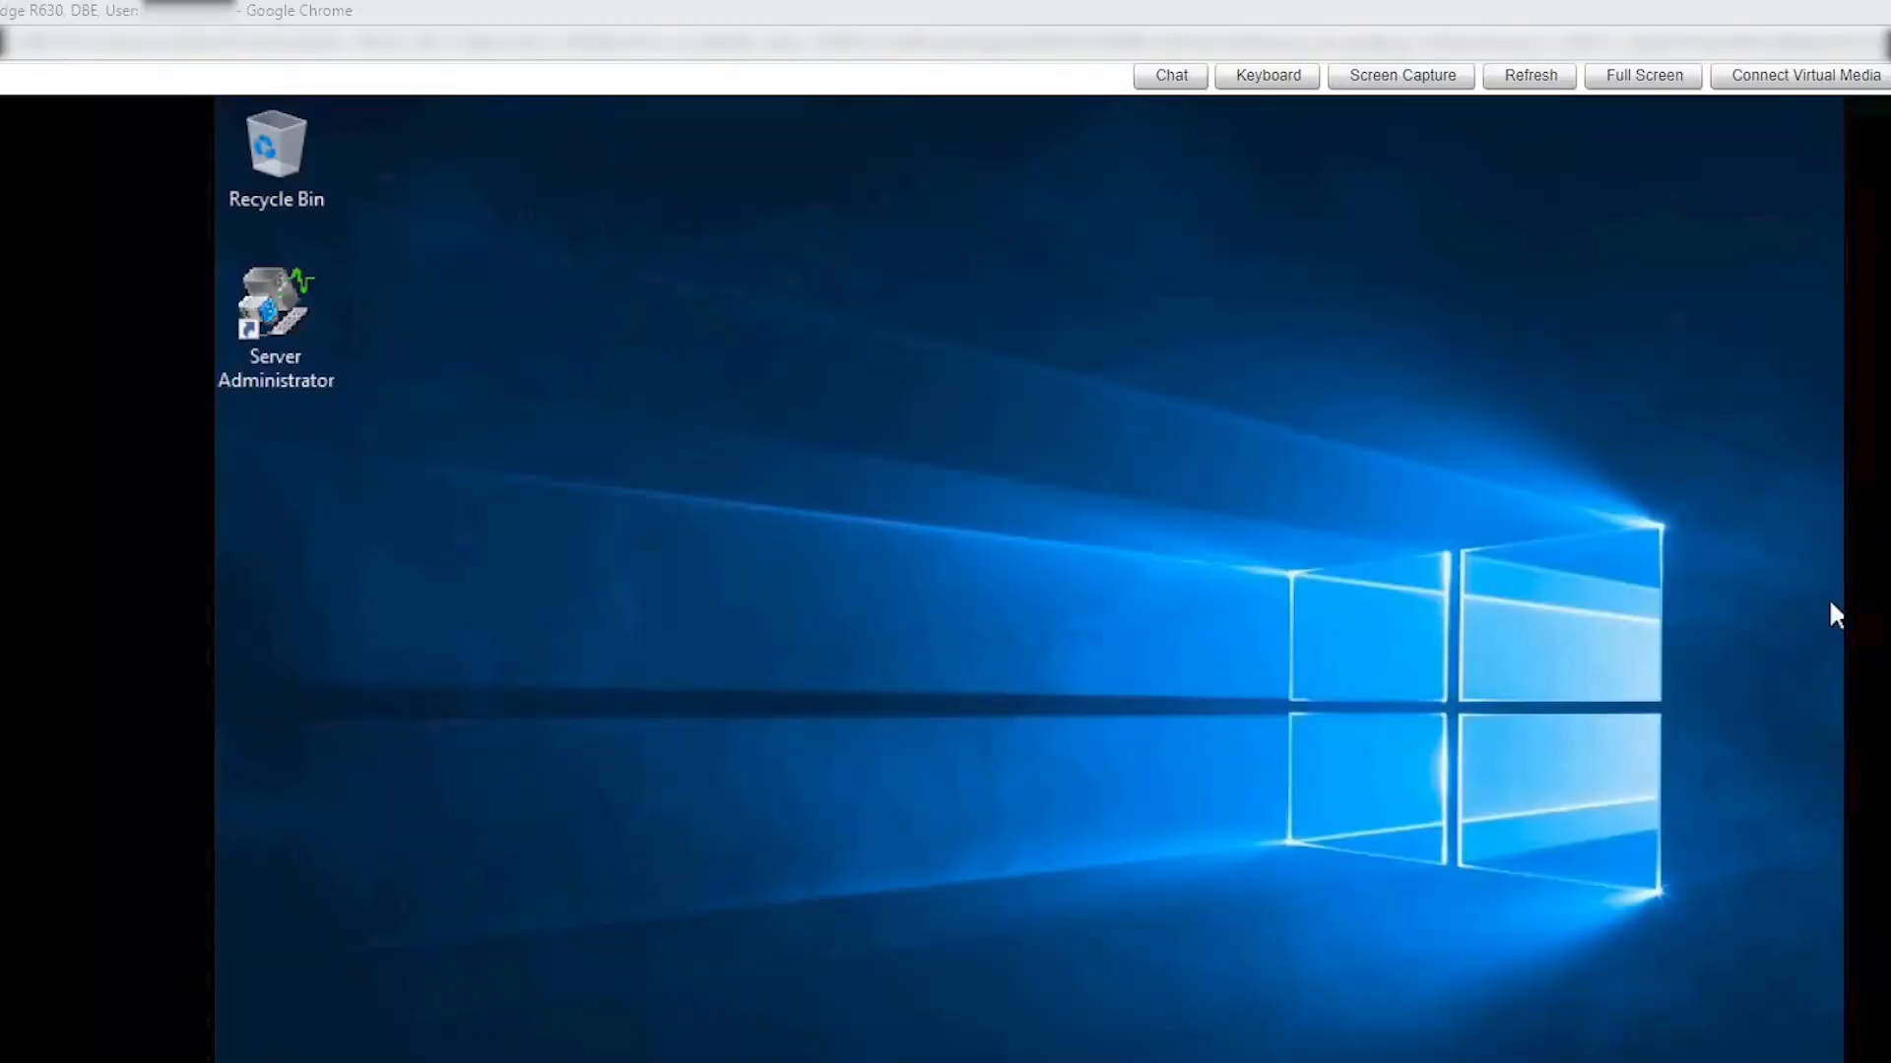
- Launch Server Administrator from the desktop and show its Preferences Node Configuration page
click(276, 325)
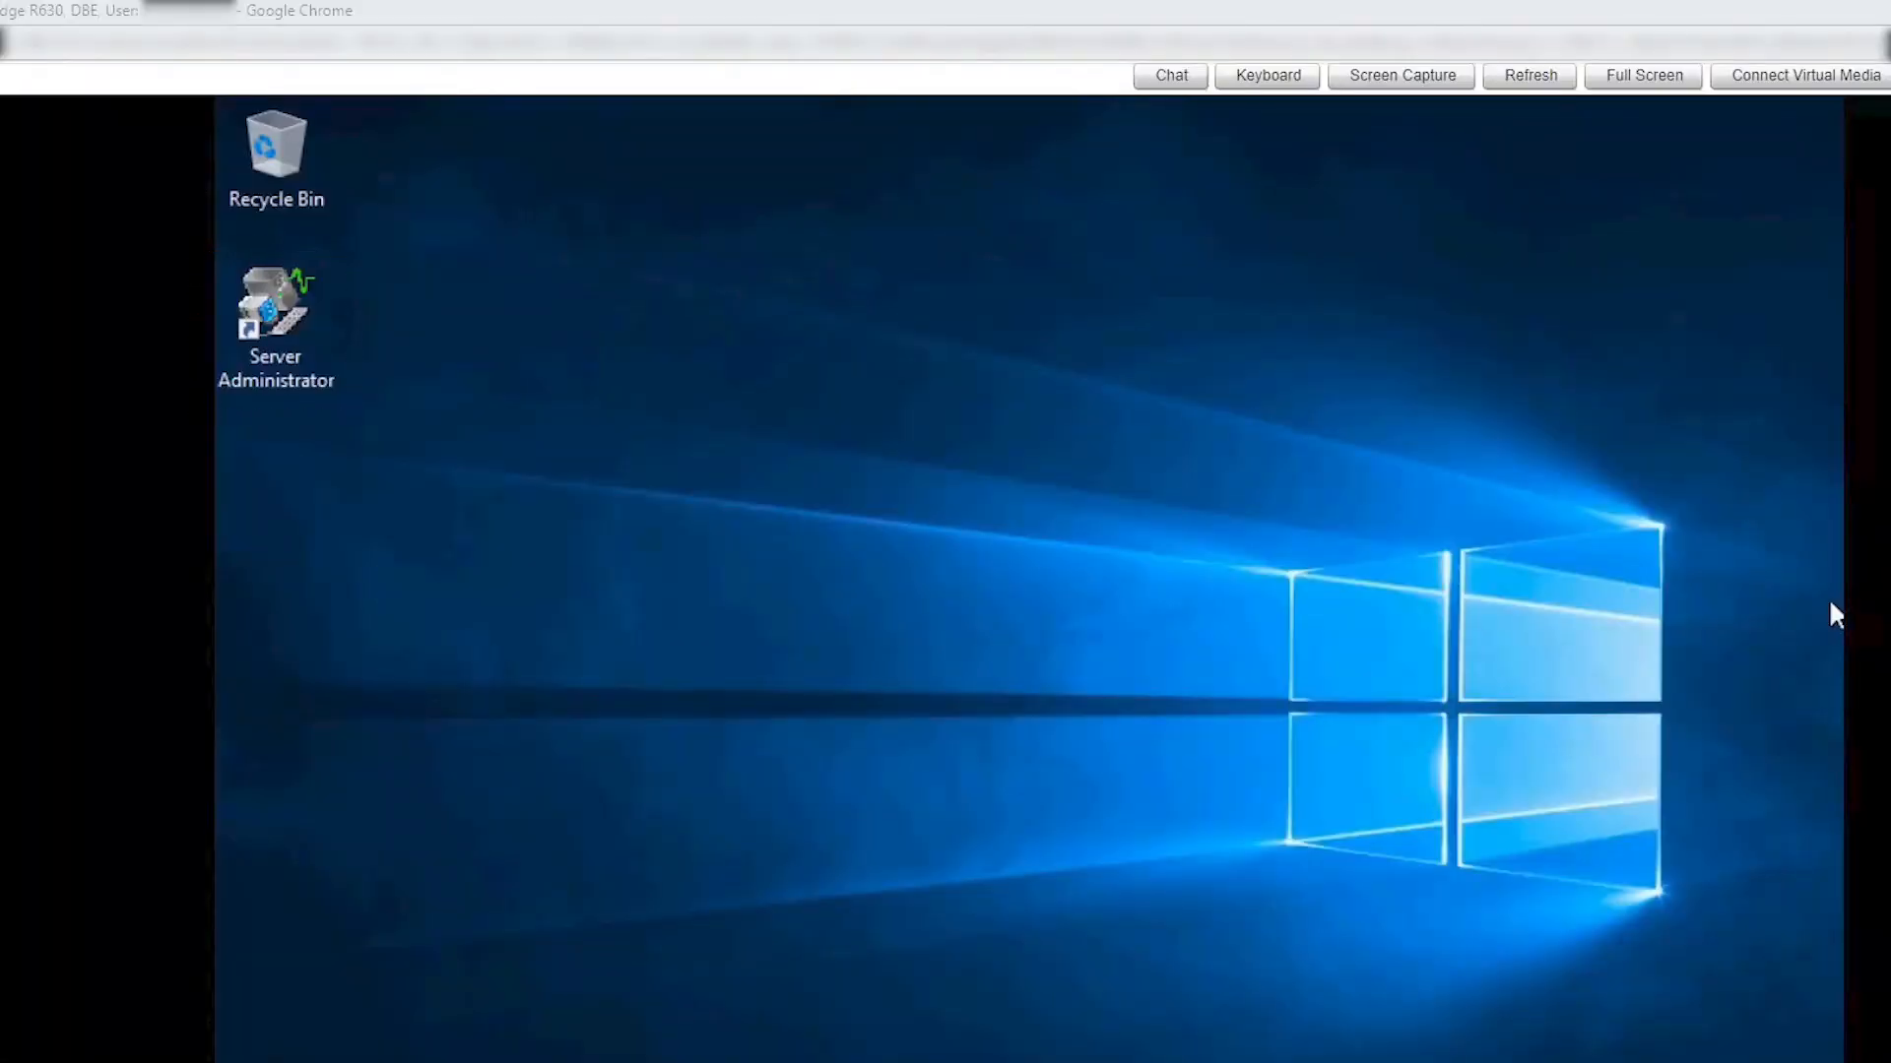
double_click(276, 289)
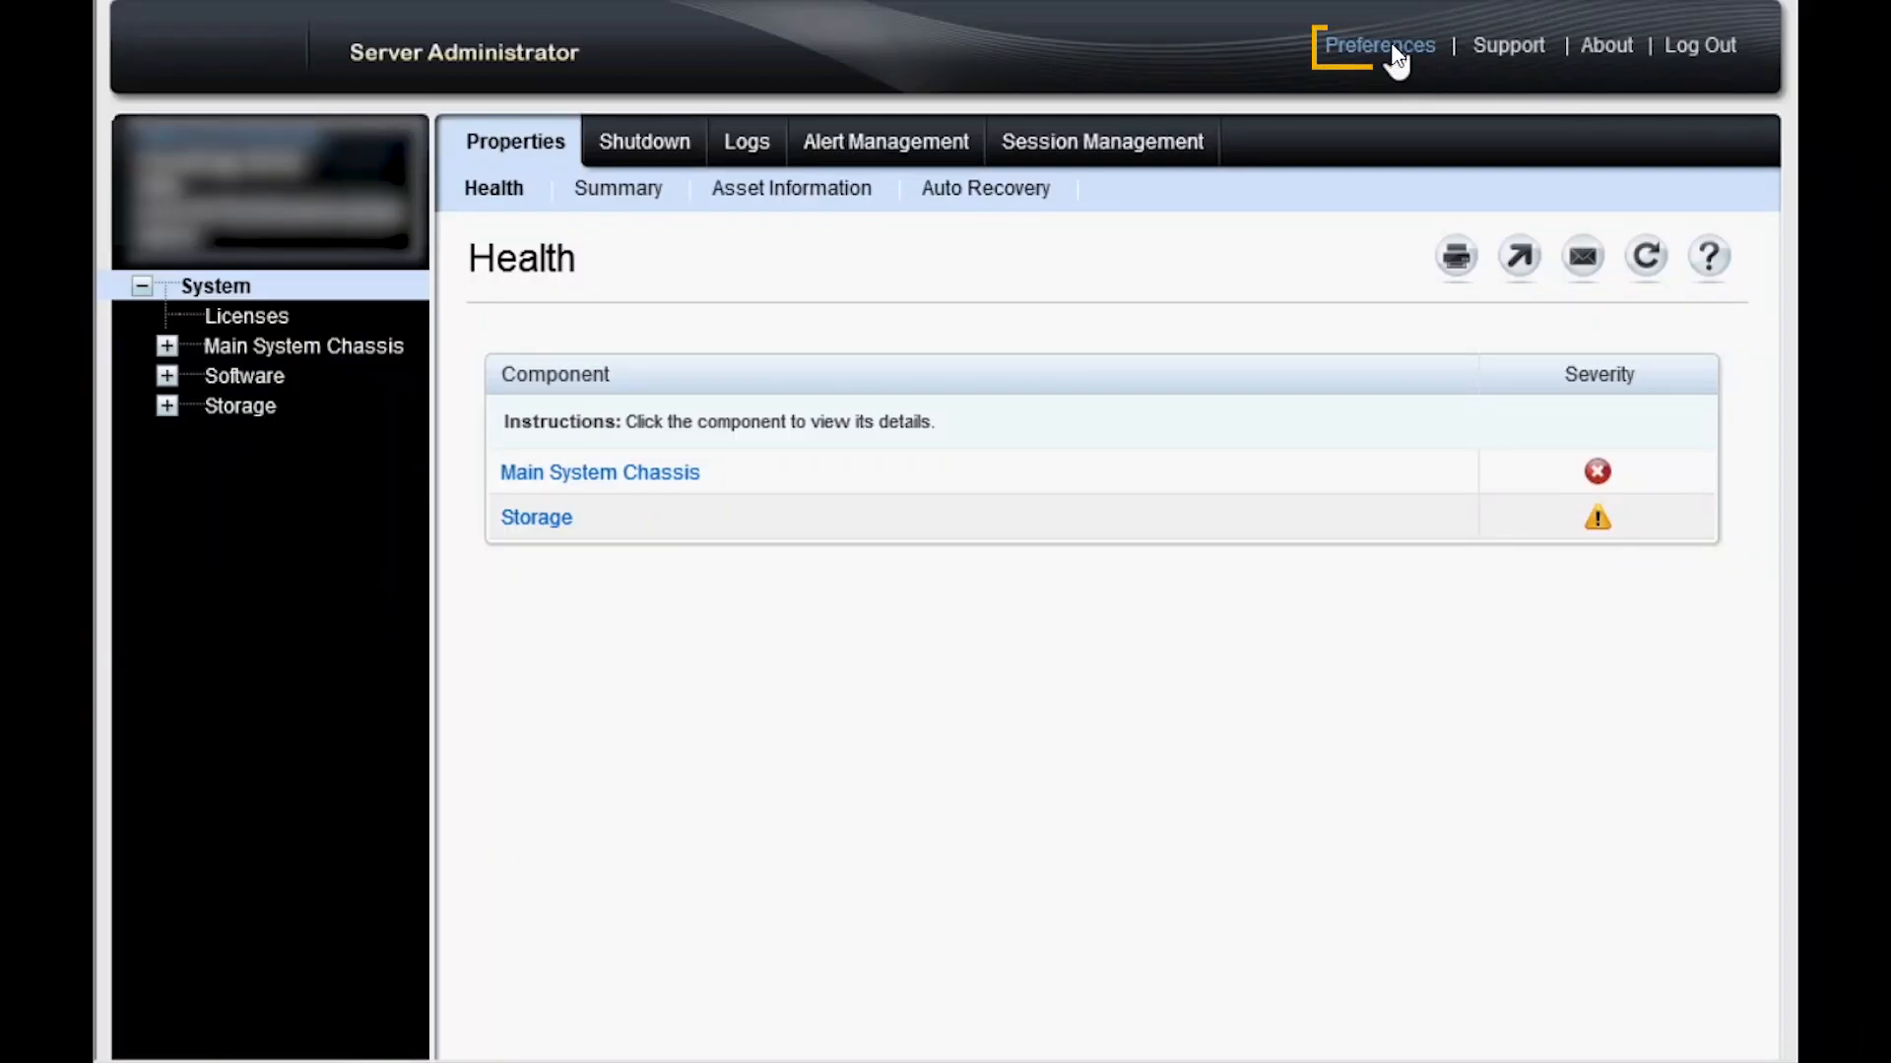
click(1379, 45)
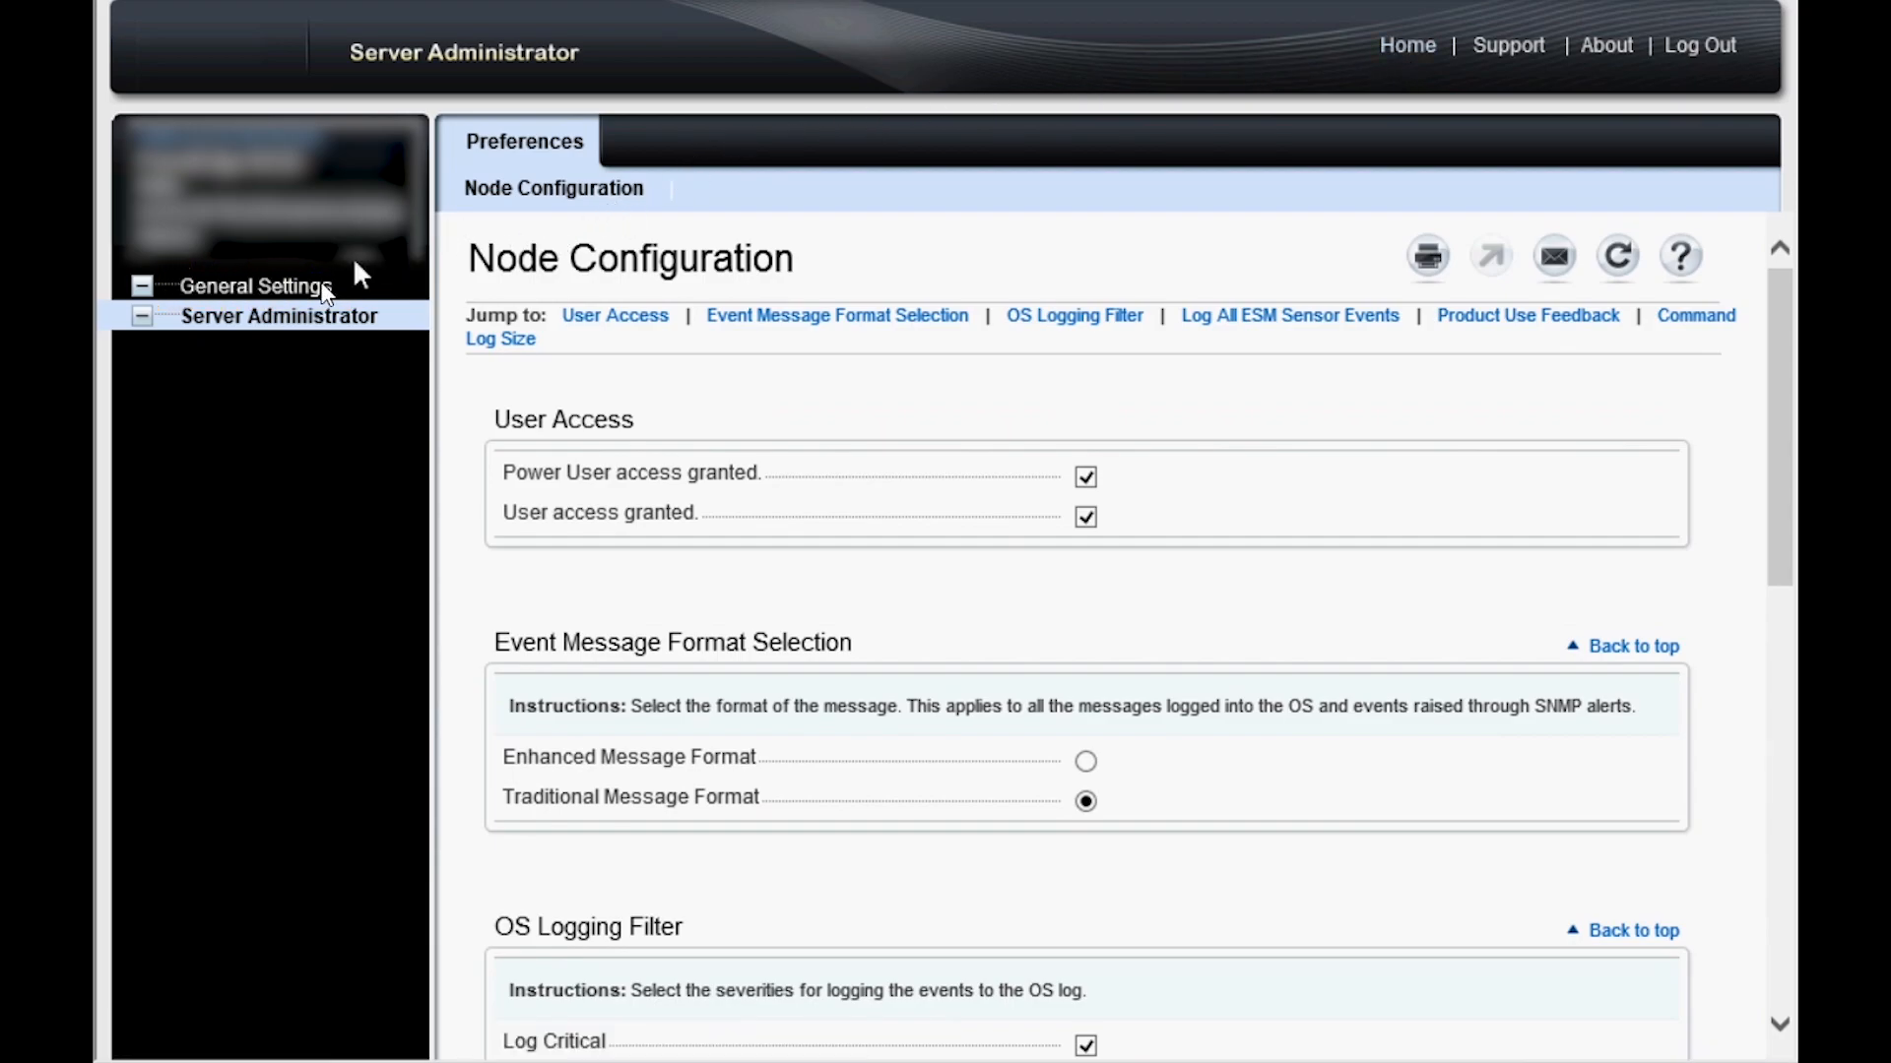
- In General Settings, set the web server's Managed System Login to Enable
click(254, 286)
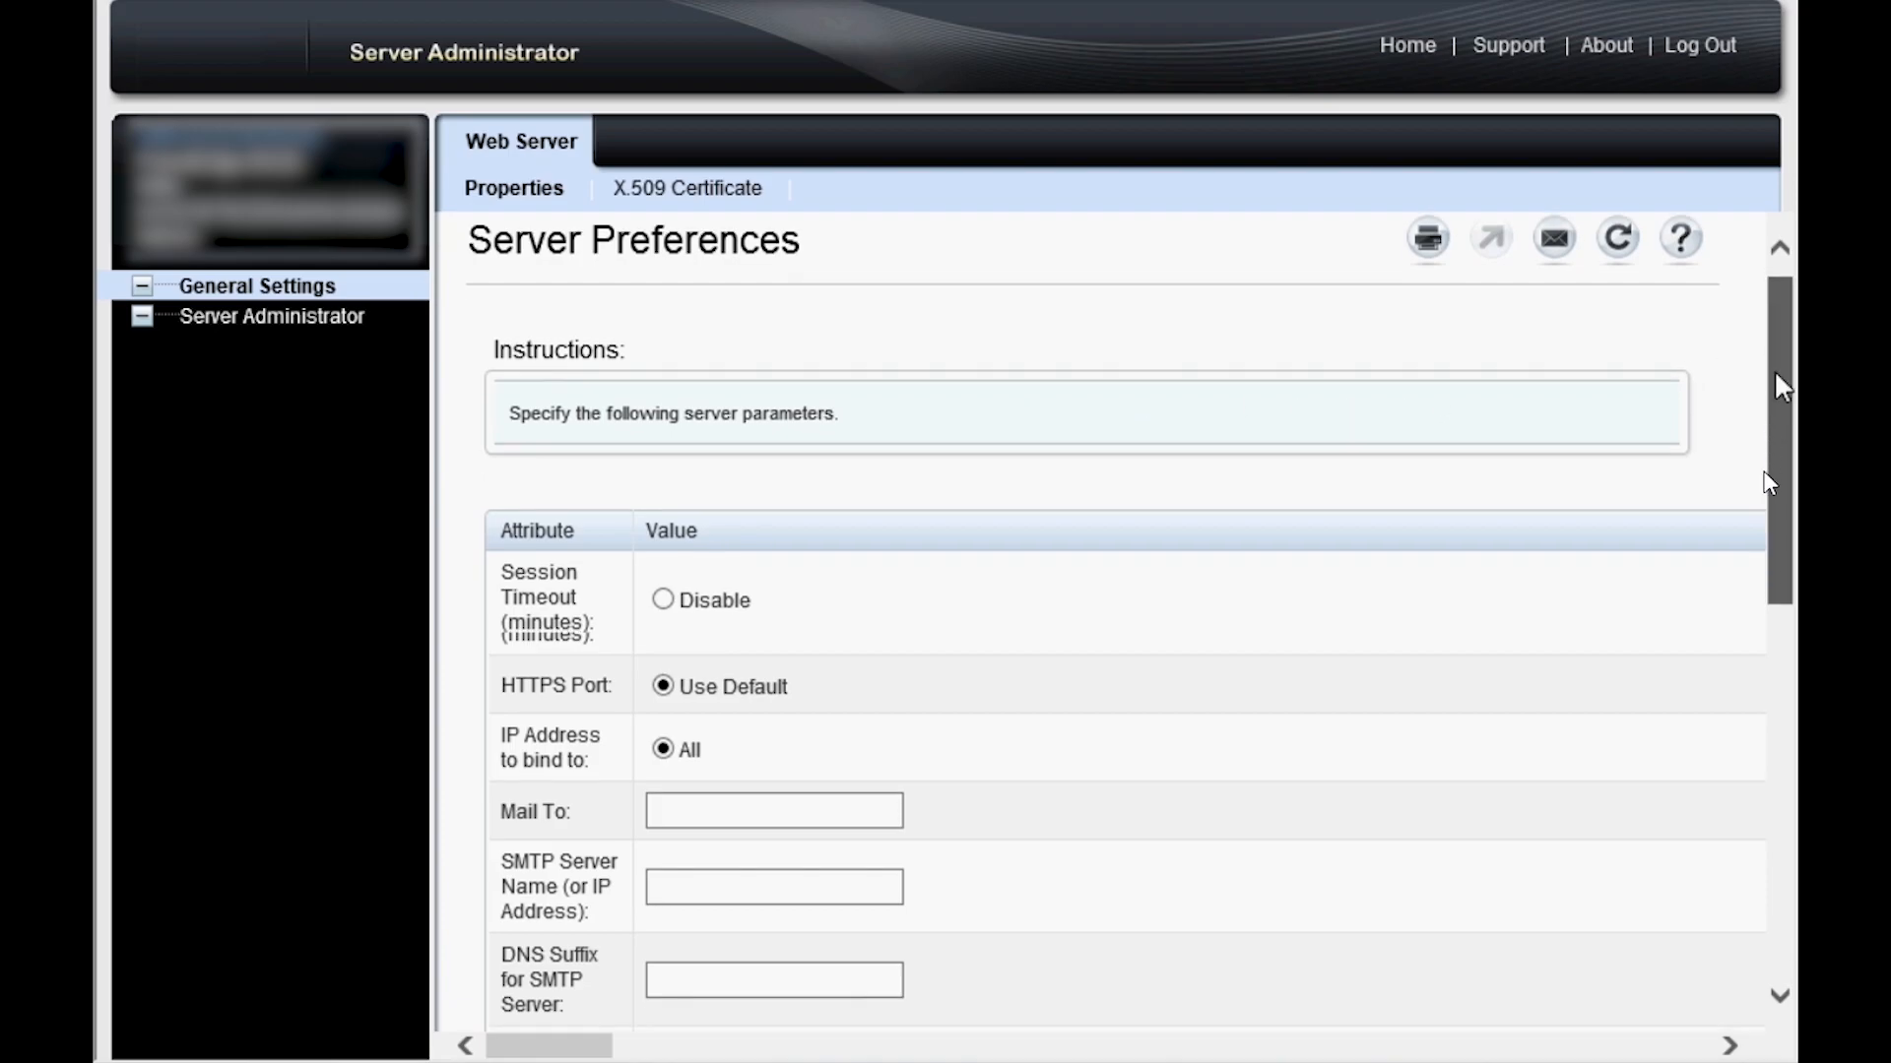
scroll(down, 3)
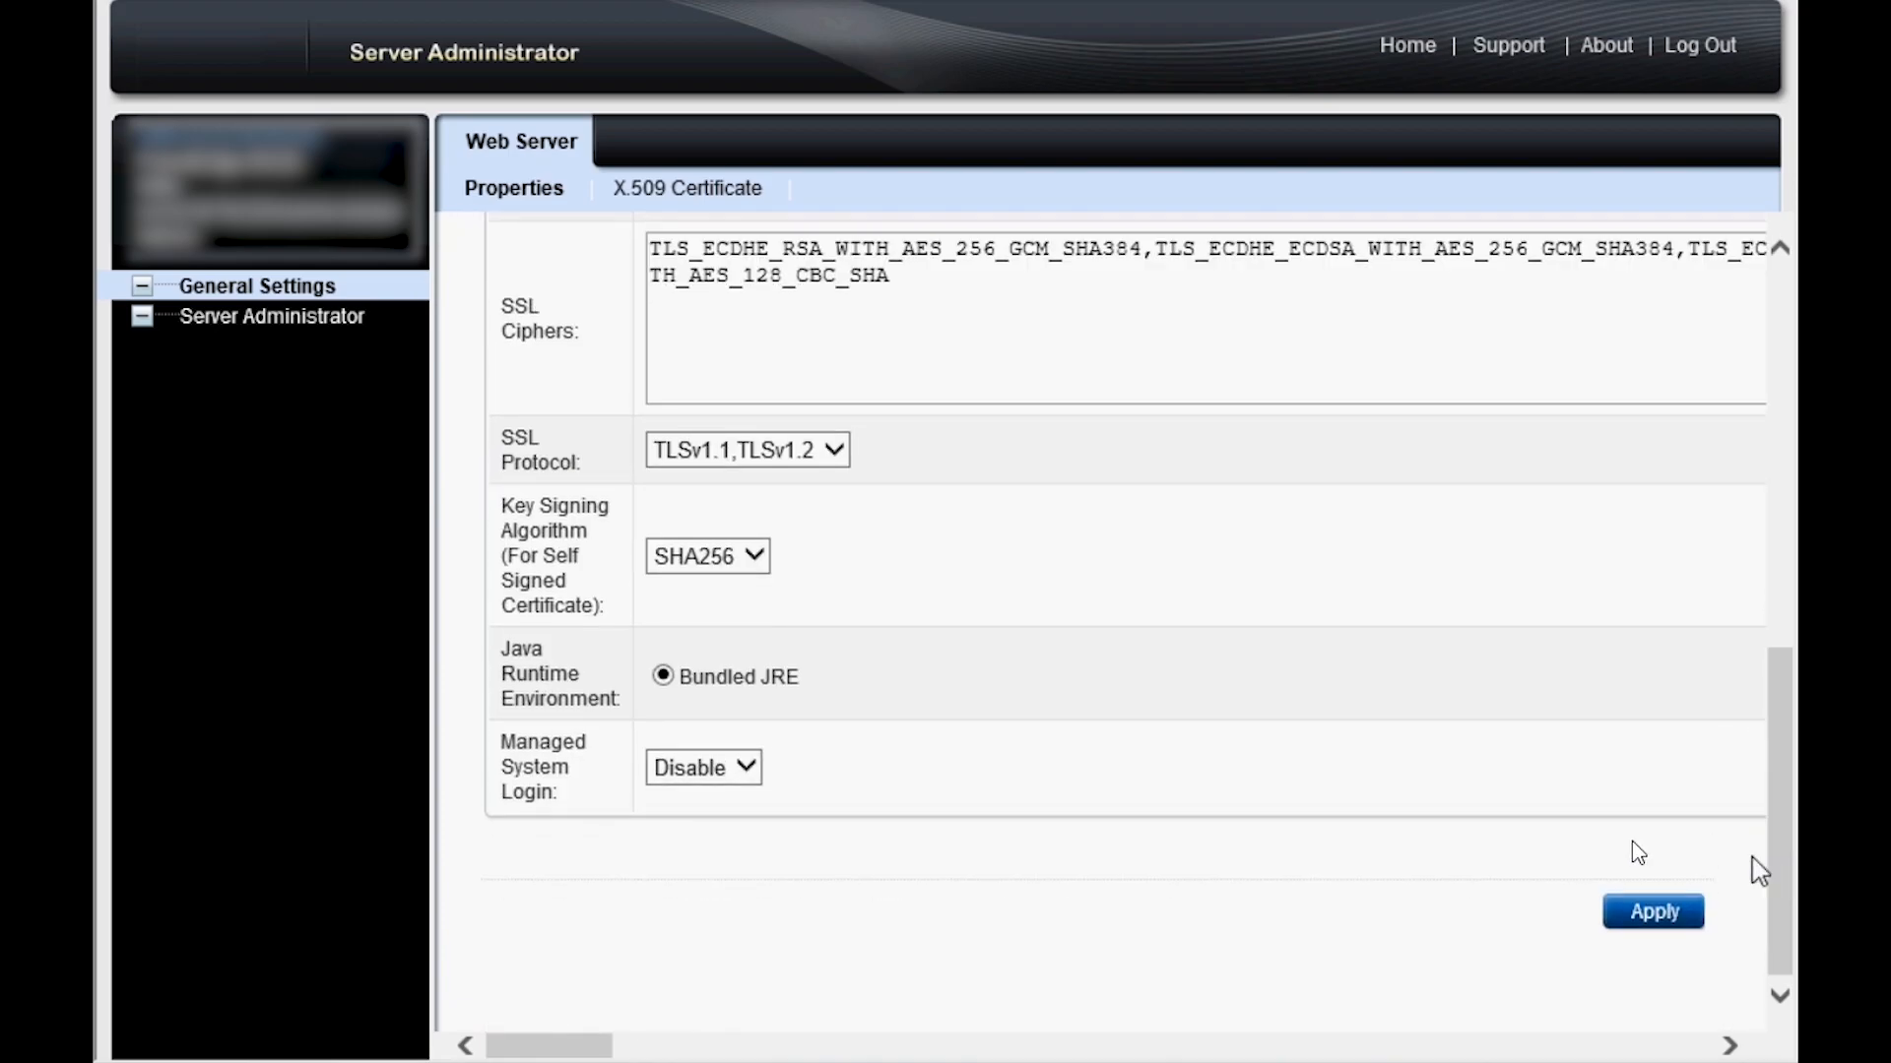
click(703, 766)
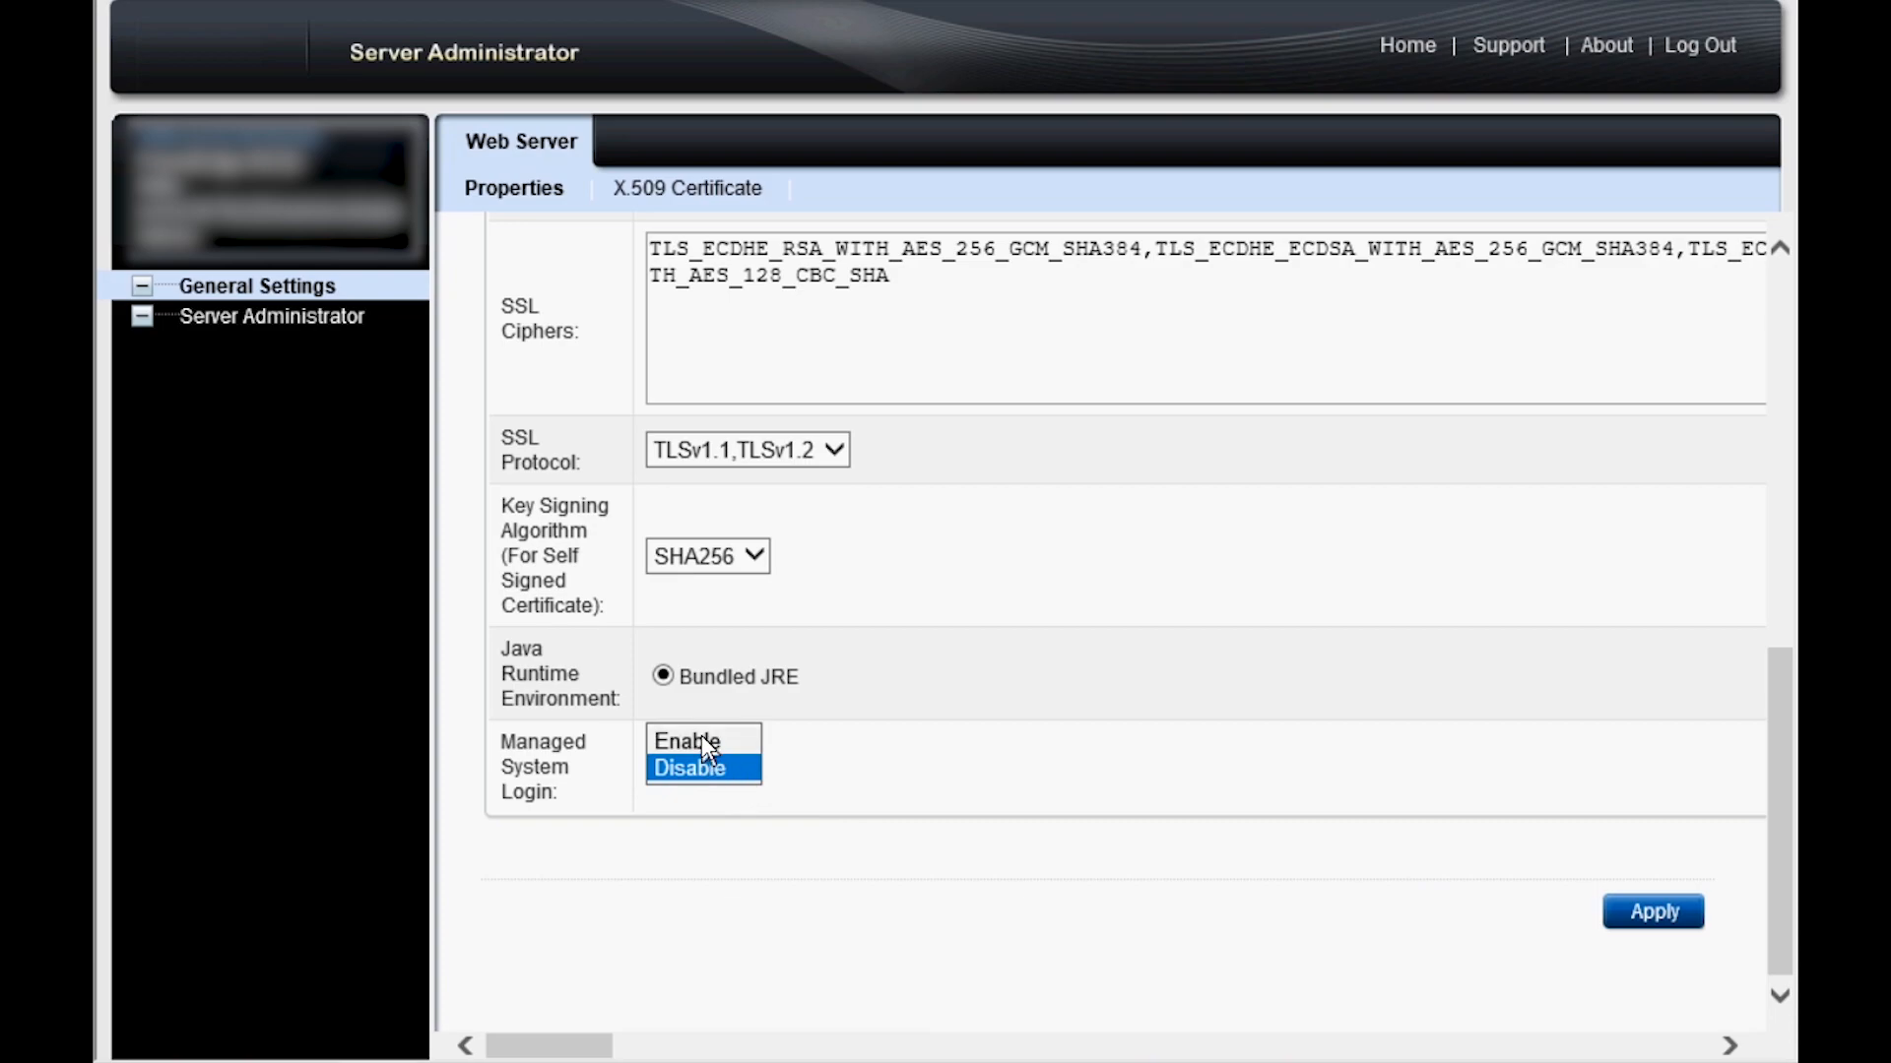
click(685, 742)
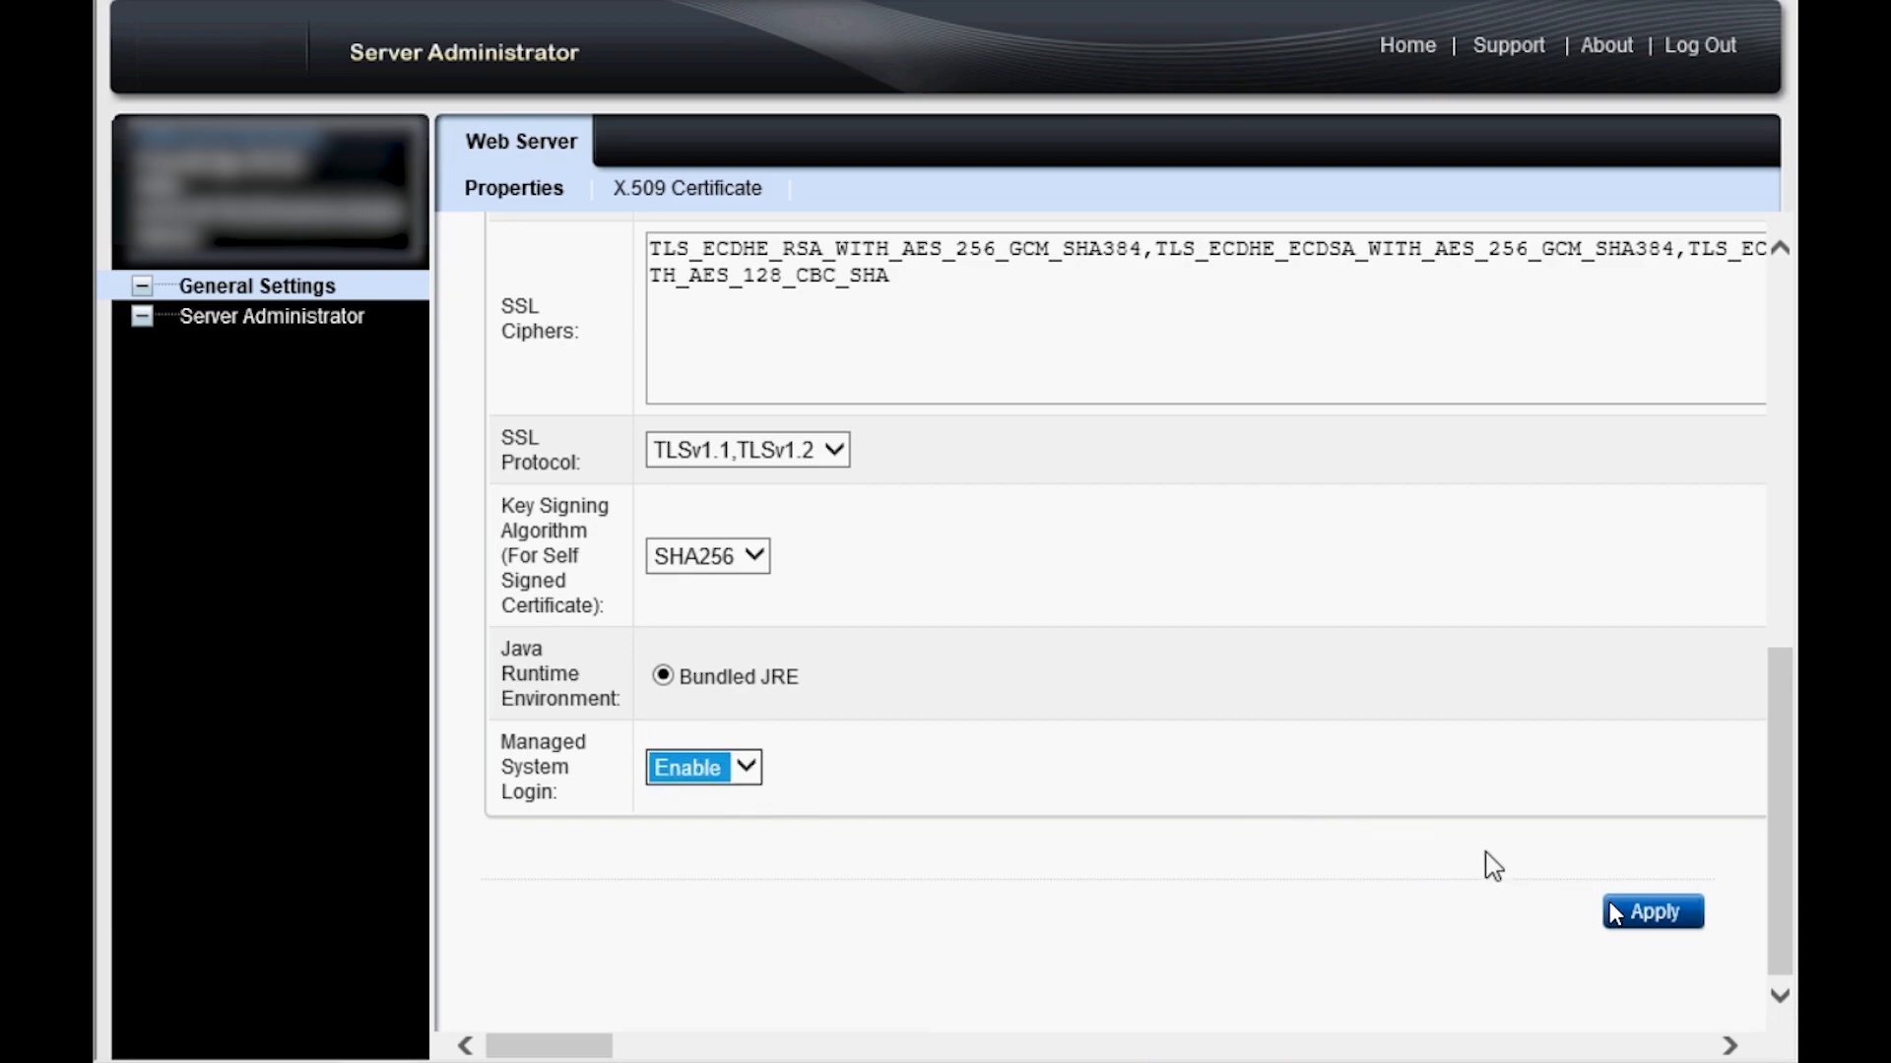
- Apply the Managed System Login setting, returning to the login page with Manage Remote Node
click(1650, 912)
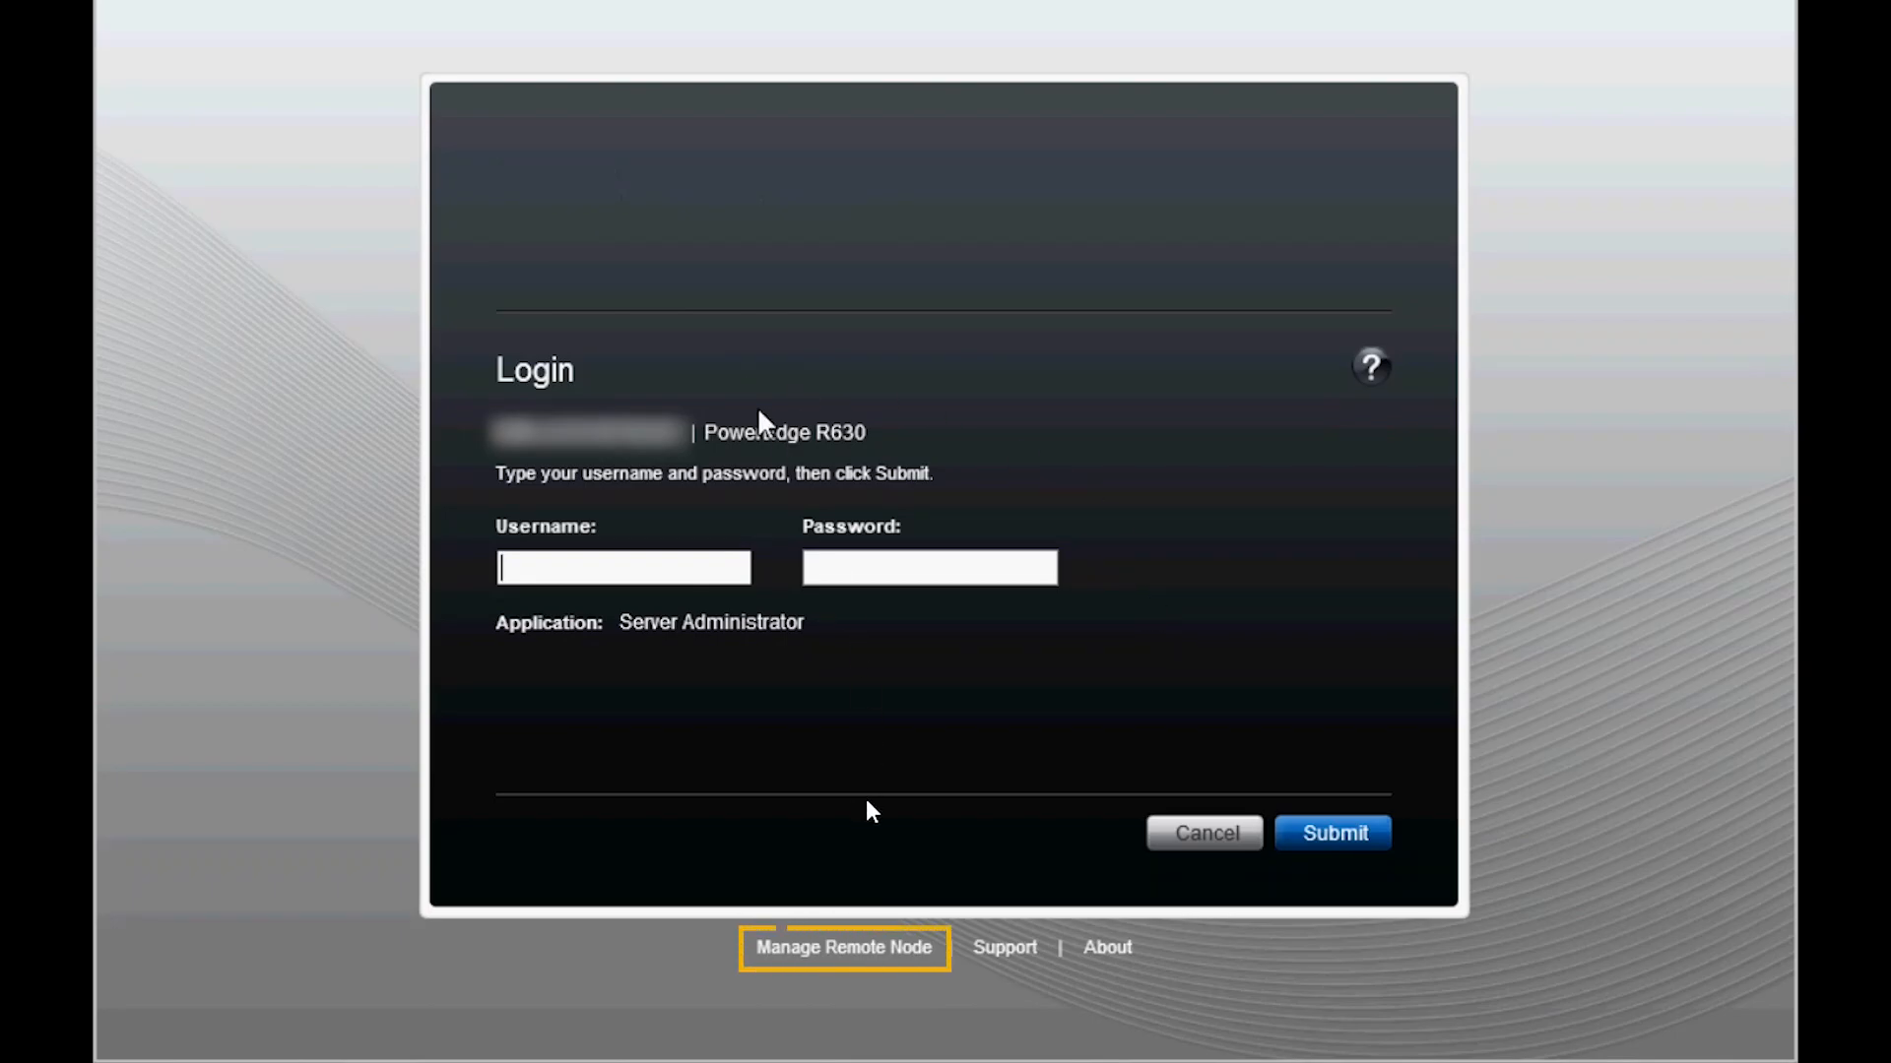
mouse_move(845, 947)
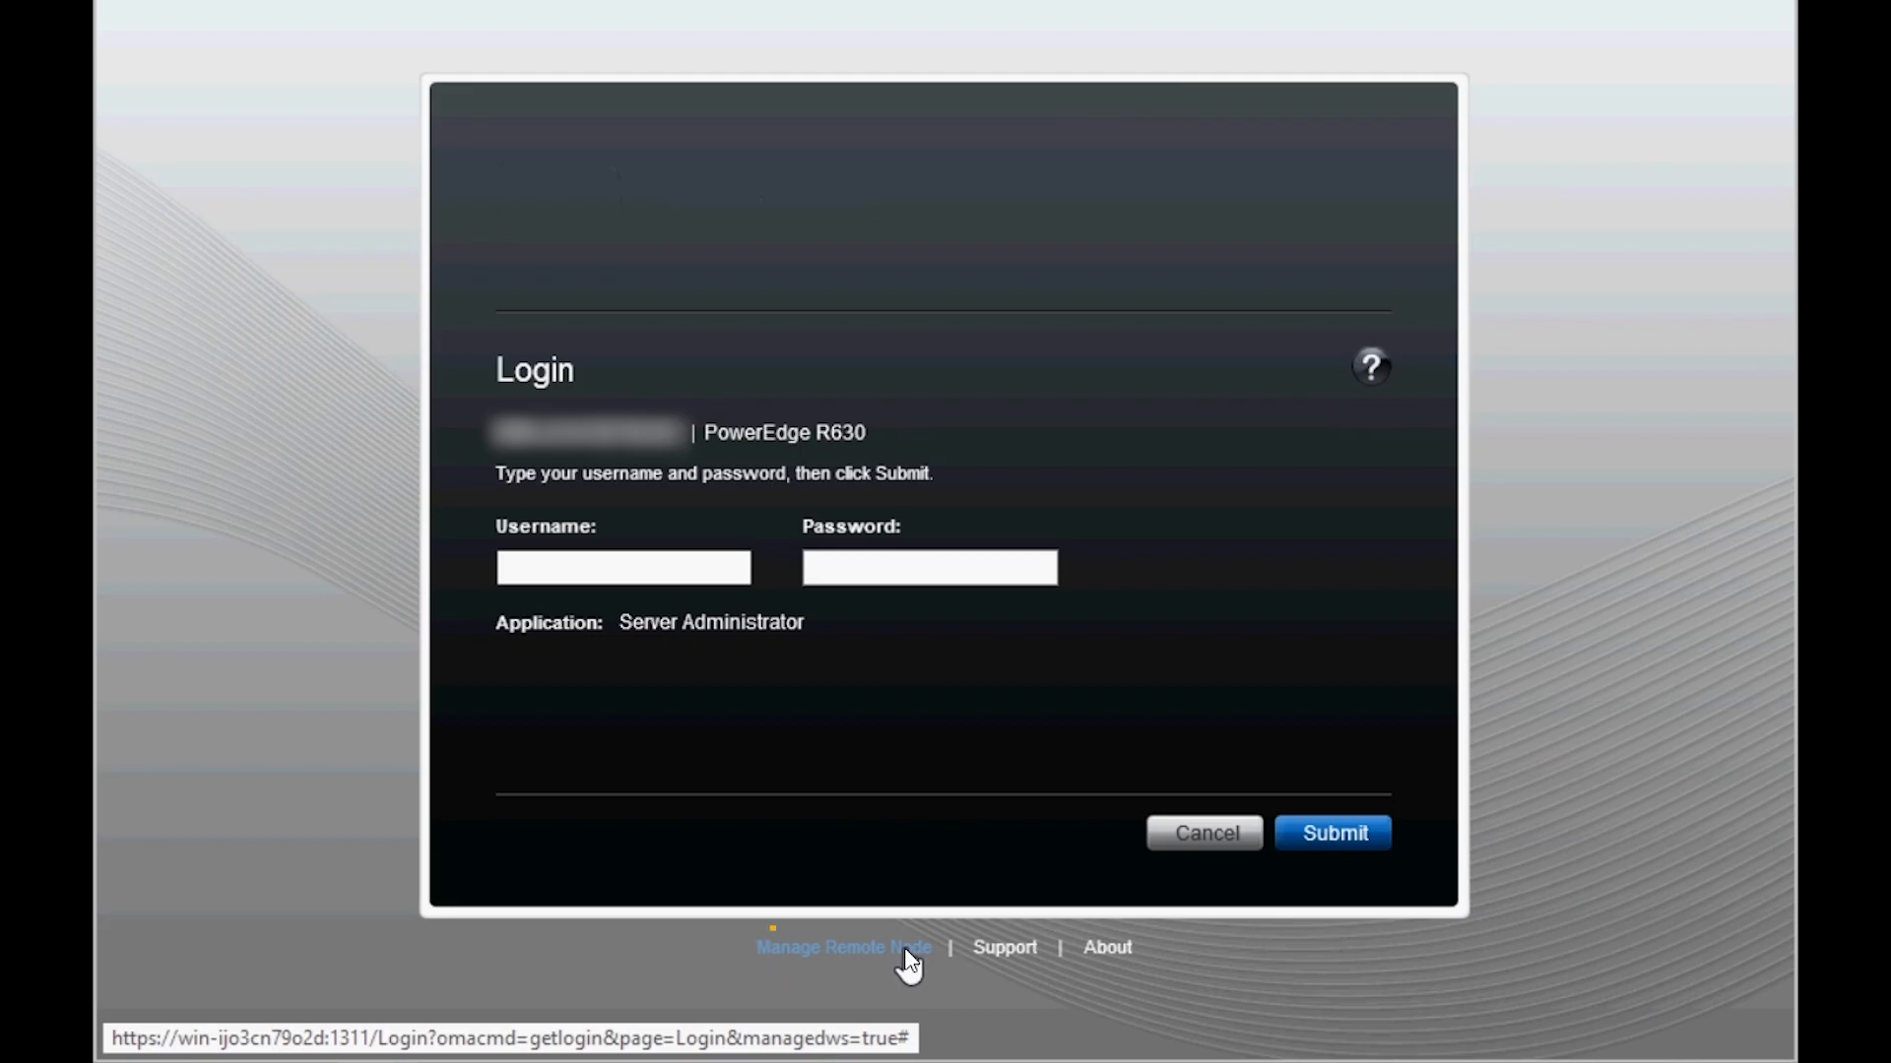
- Switch to Manage Remote Node and enter username root for the remote host
click(845, 948)
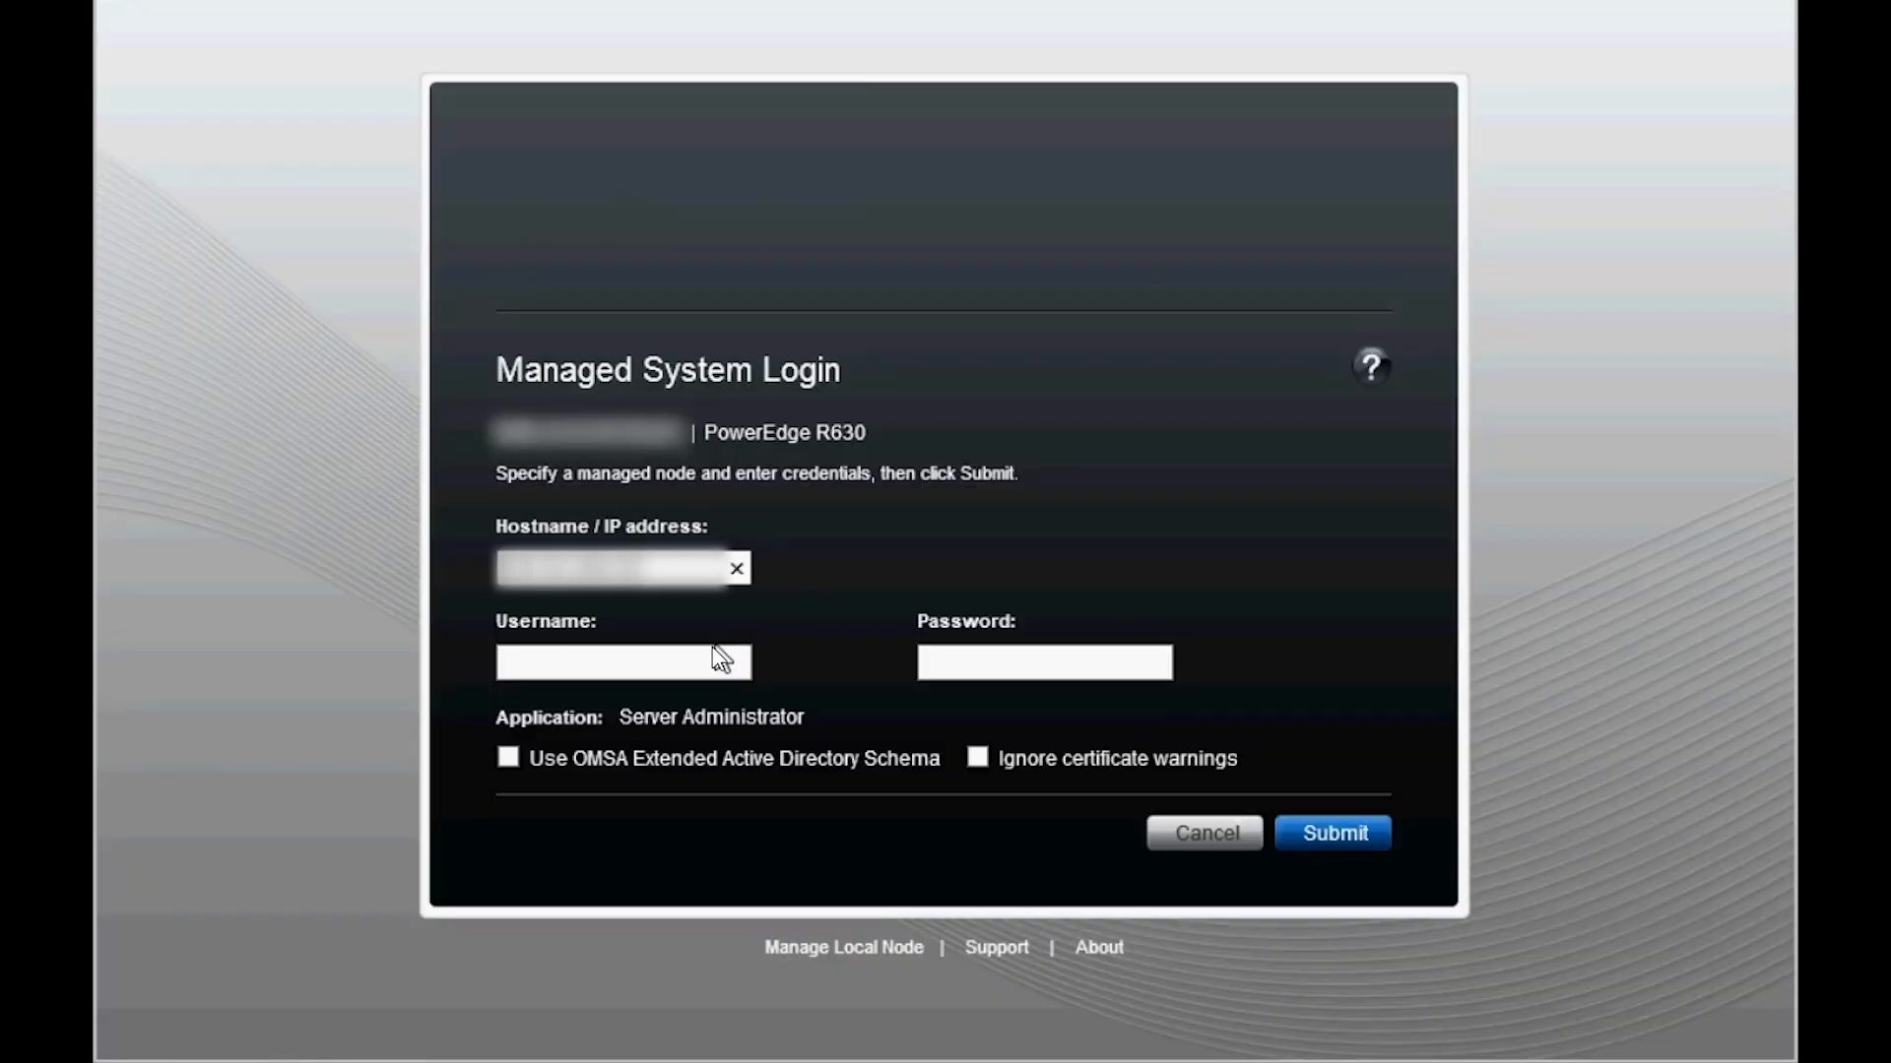
text(root)
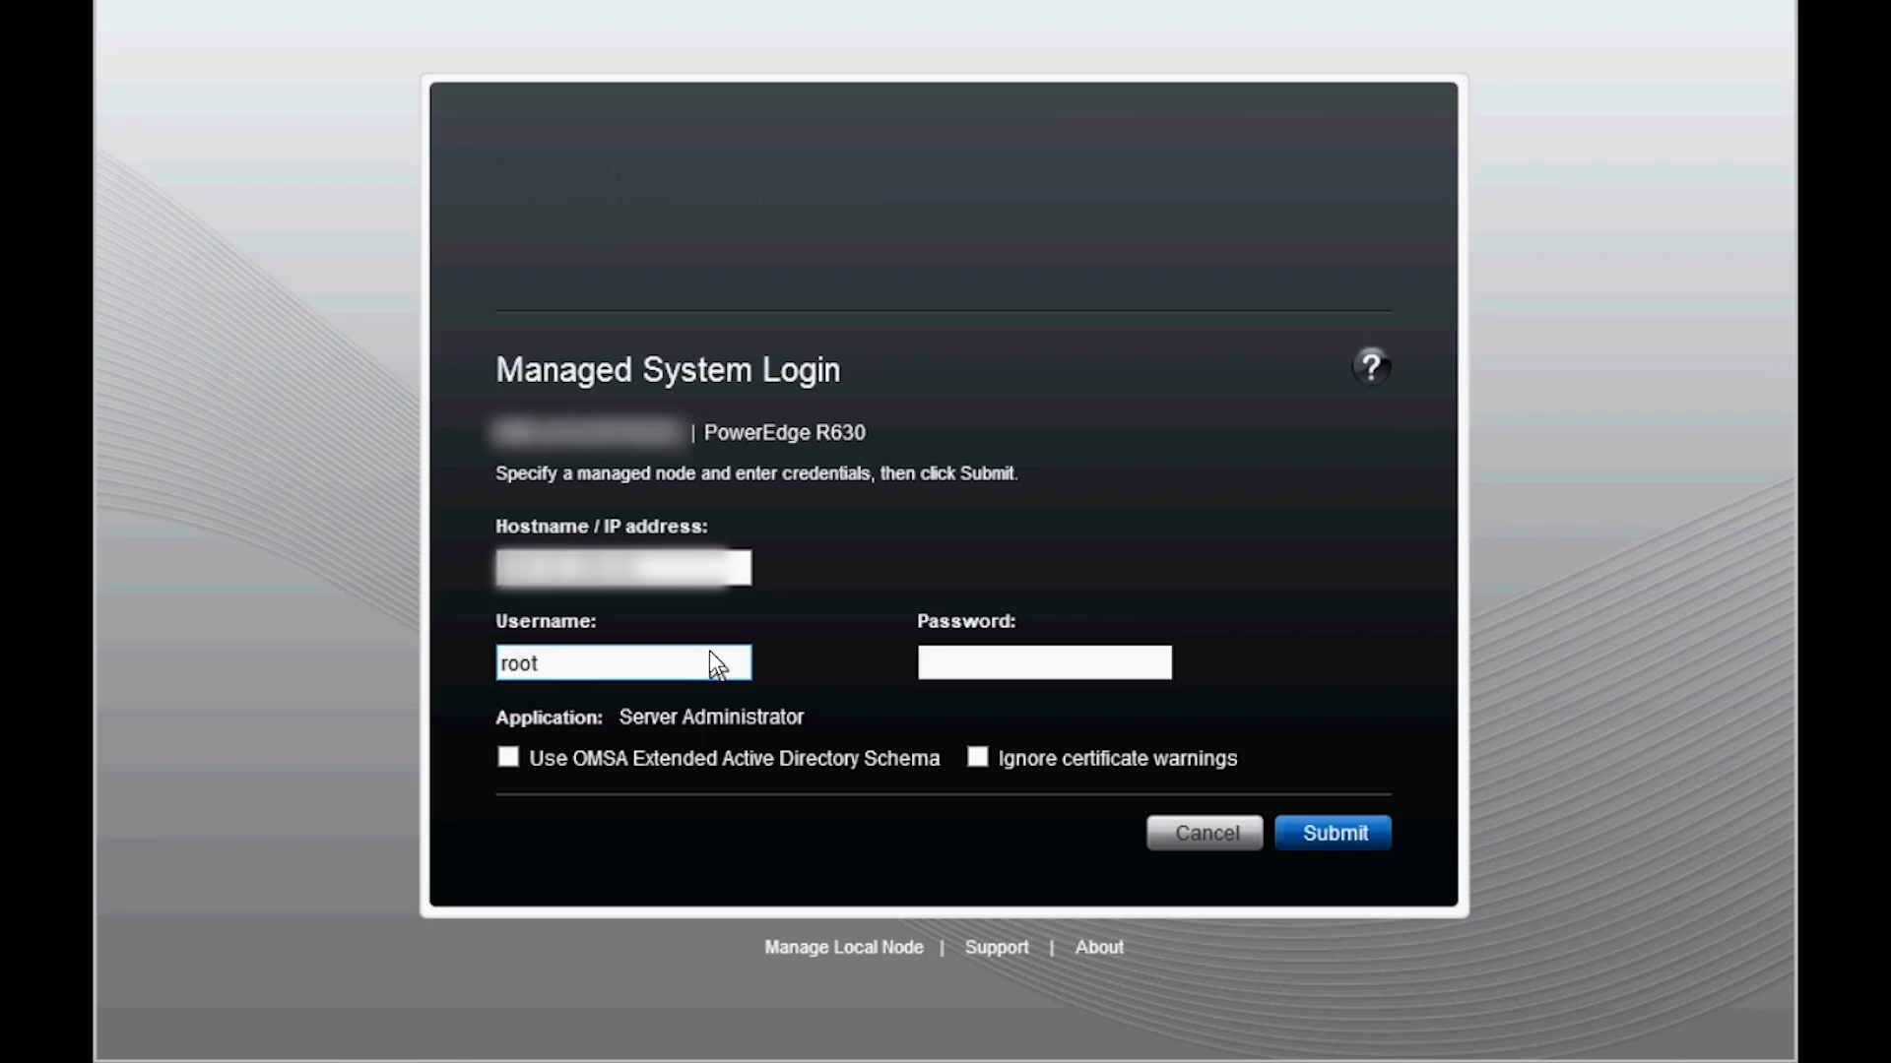